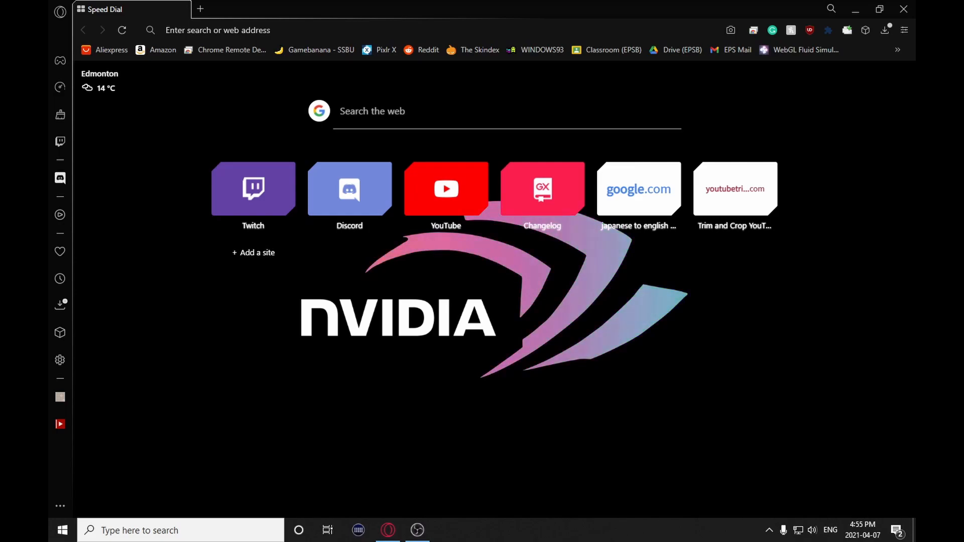
Search Google for 'chrome web store' and open the Chrome Web Store result
left_click(348, 30)
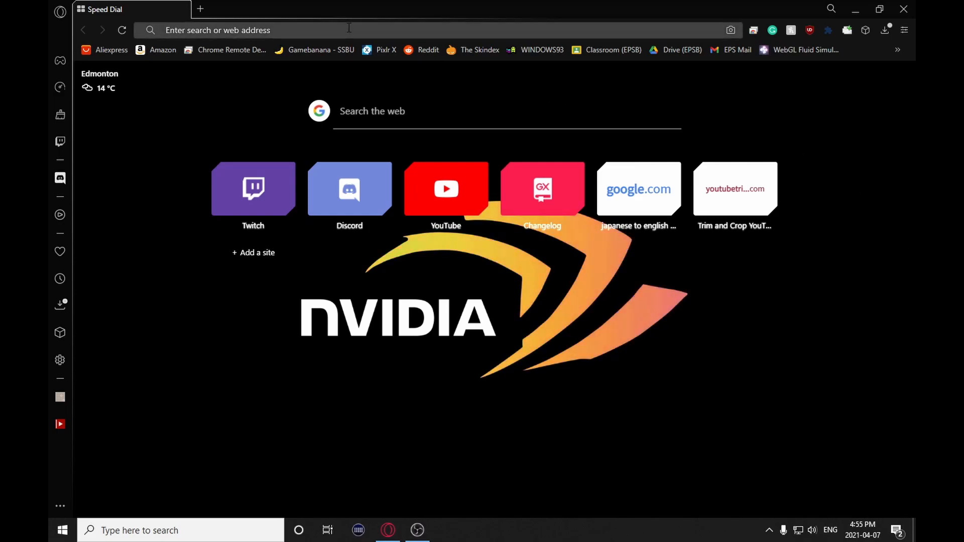
type("chrome web store")
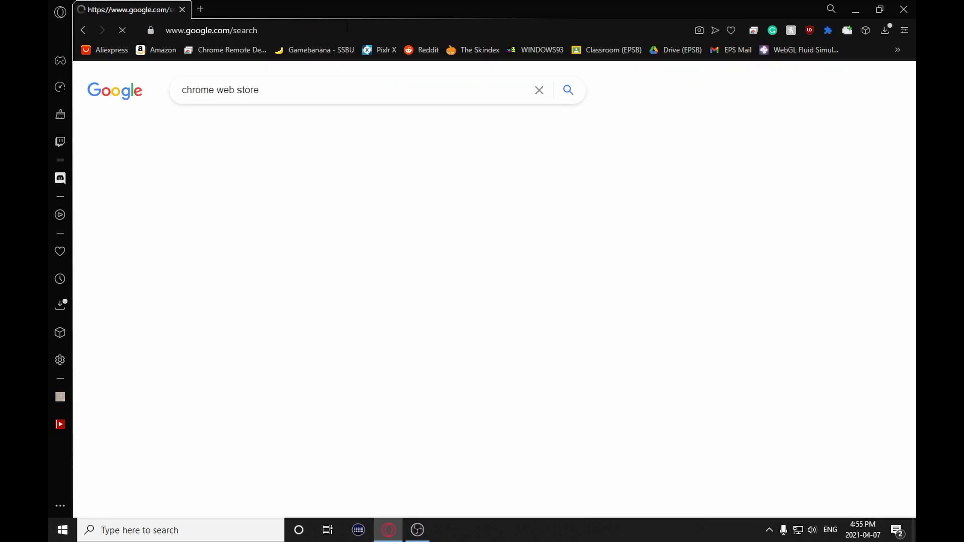
left_click(568, 90)
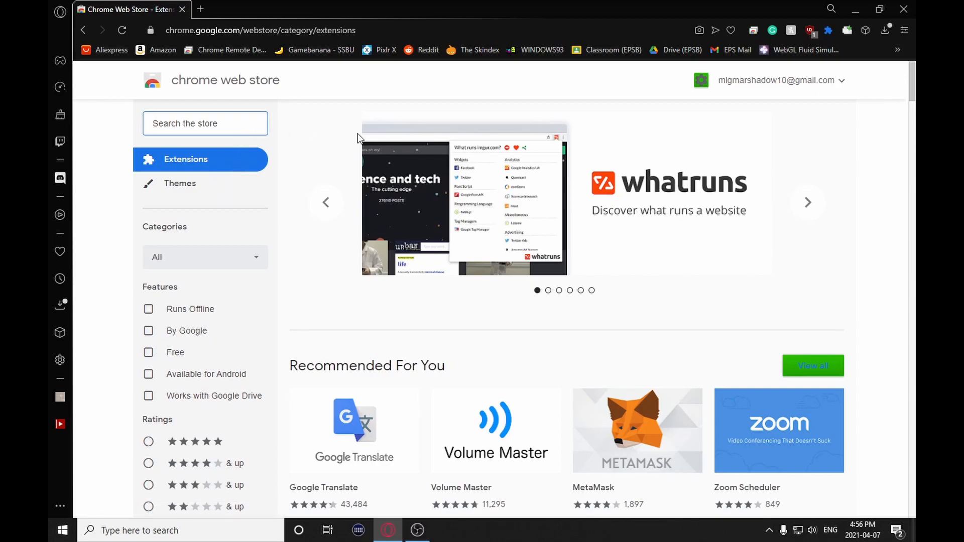
Search the Chrome Web Store for 'kahoot name bypasser'
type("kahoot name by")
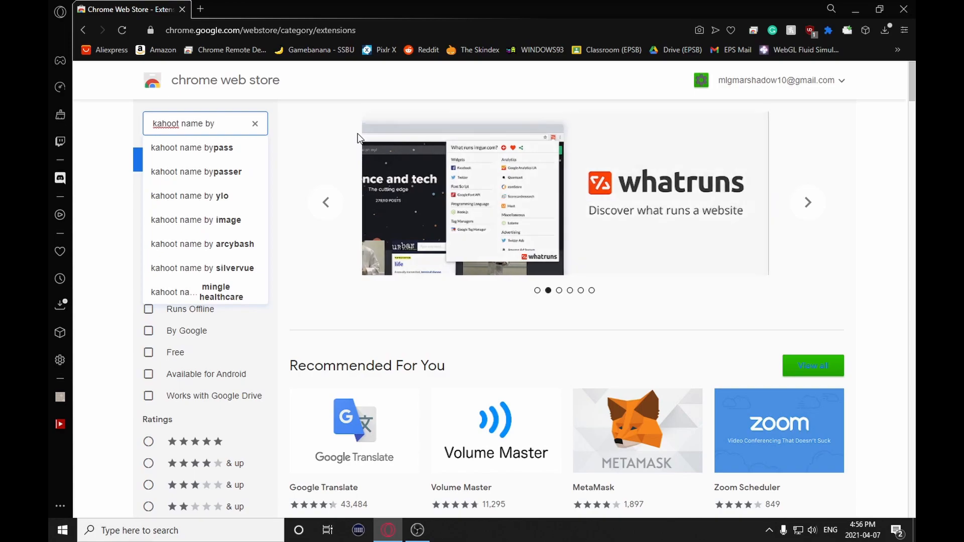
left_click(196, 172)
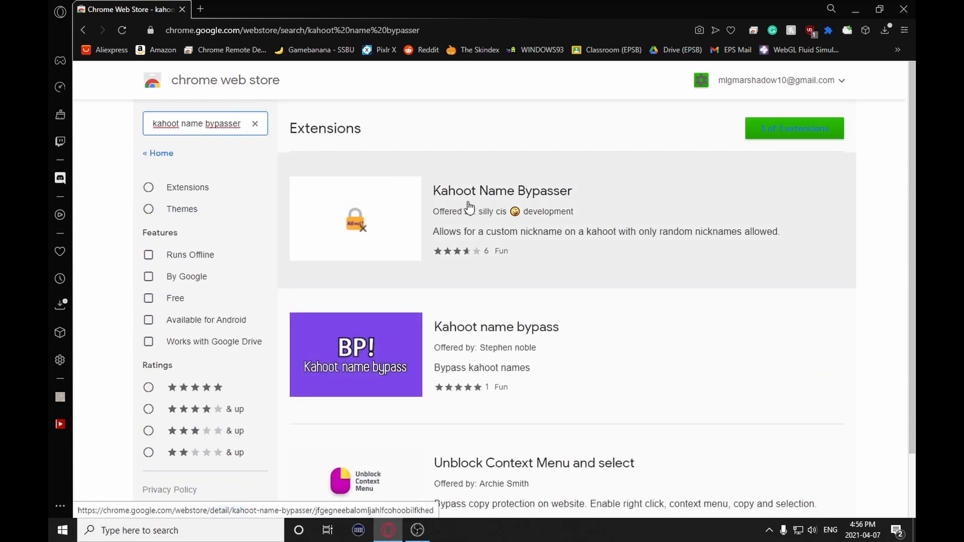
mouse_move(603, 227)
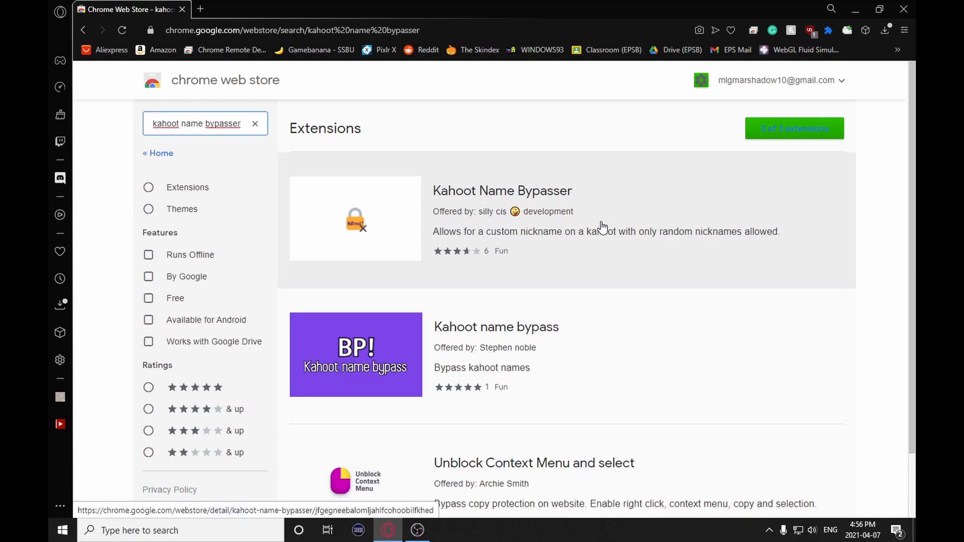
mouse_move(393, 219)
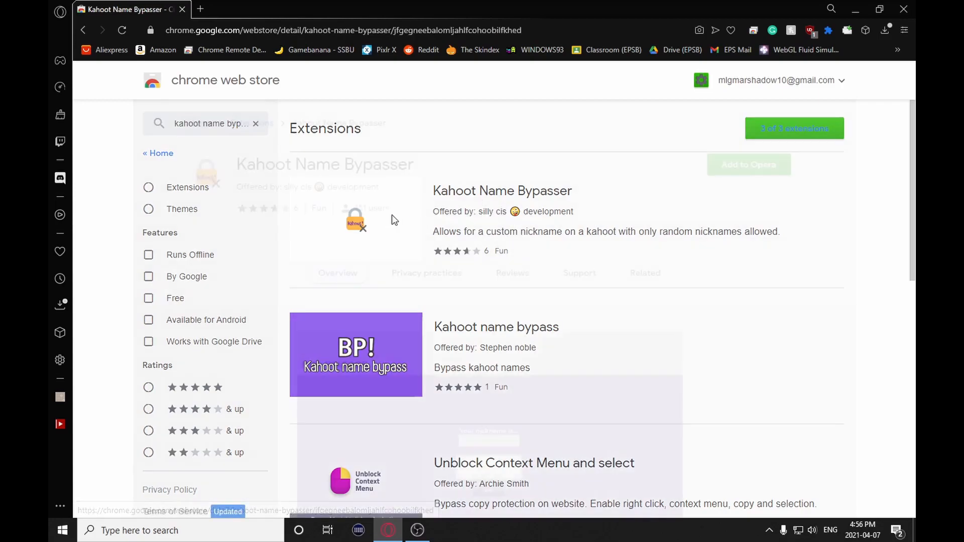
Open the Kahoot Name Bypasser listing and add it to Opera
left_click(503, 190)
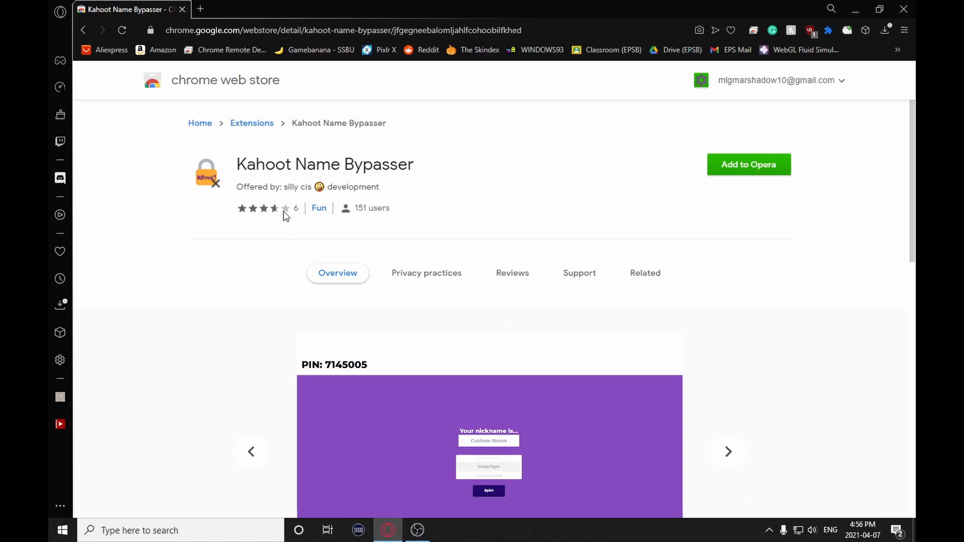
mouse_move(750, 188)
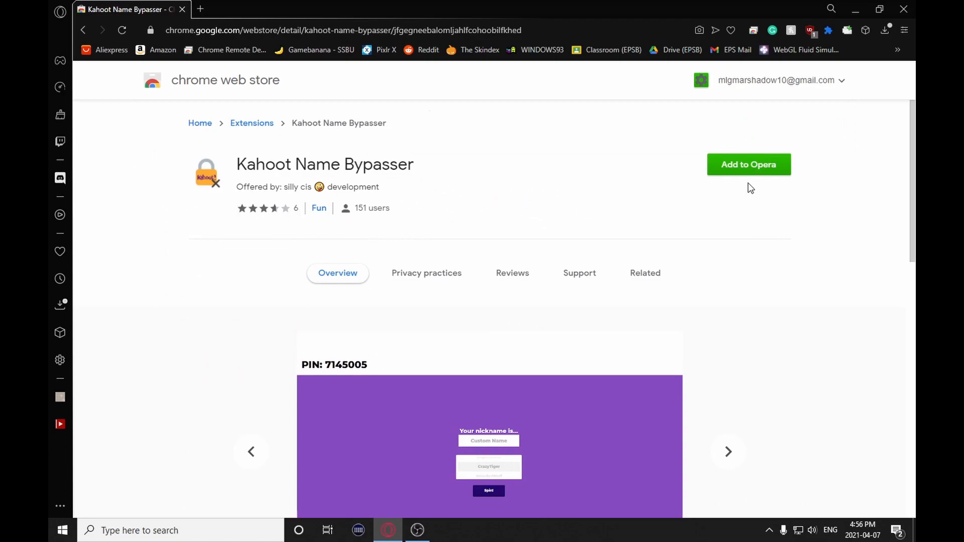
left_click(749, 164)
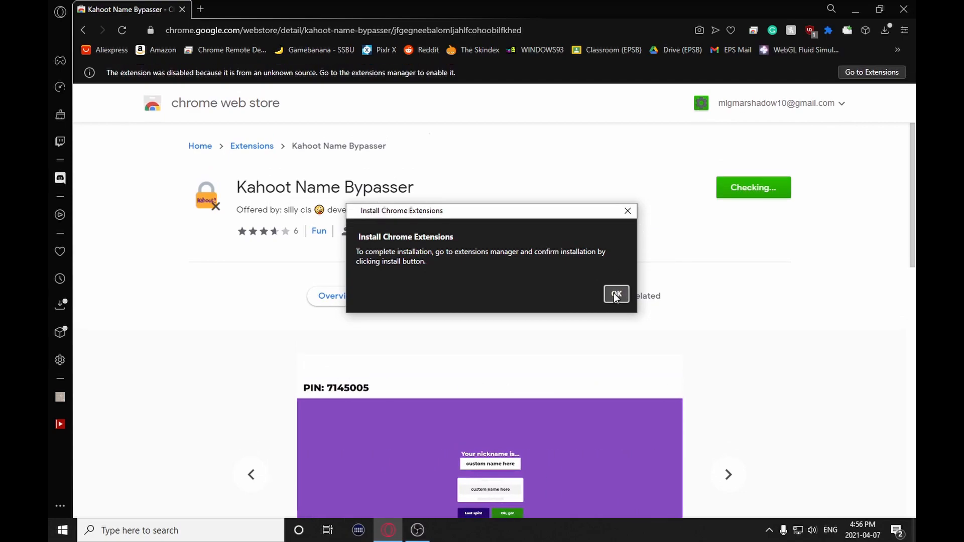
Install Kahoot Name Bypasser from the extensions manager, confirming the outside-source warning
left_click(616, 295)
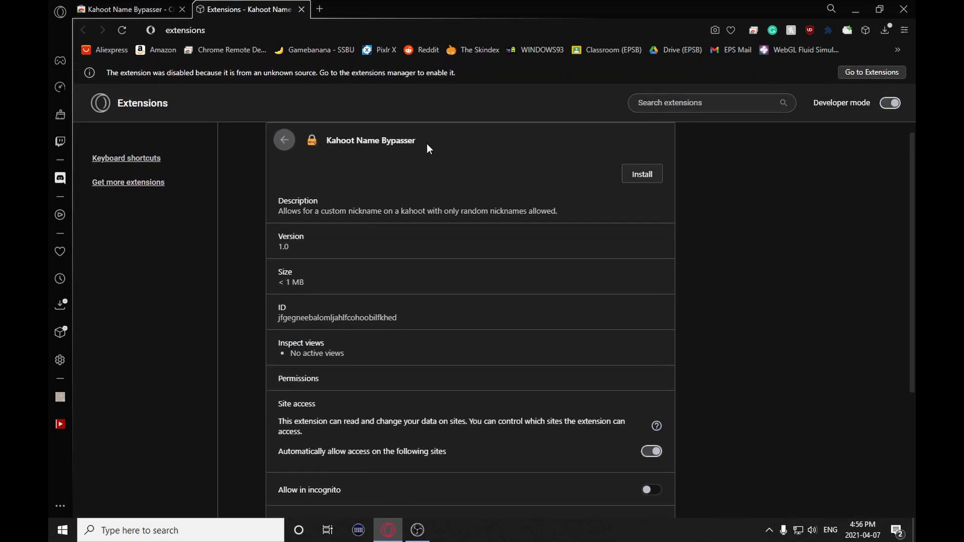
left_click(642, 174)
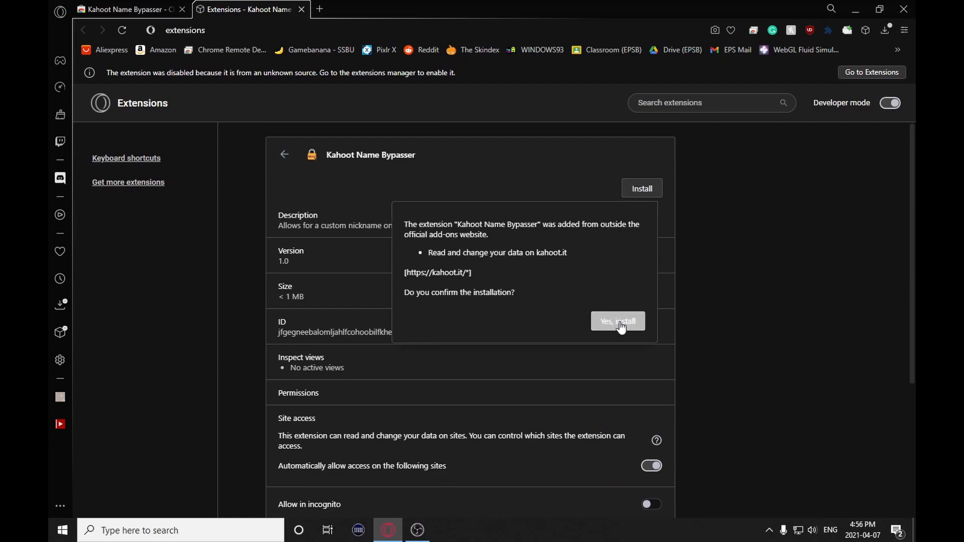
left_click(618, 321)
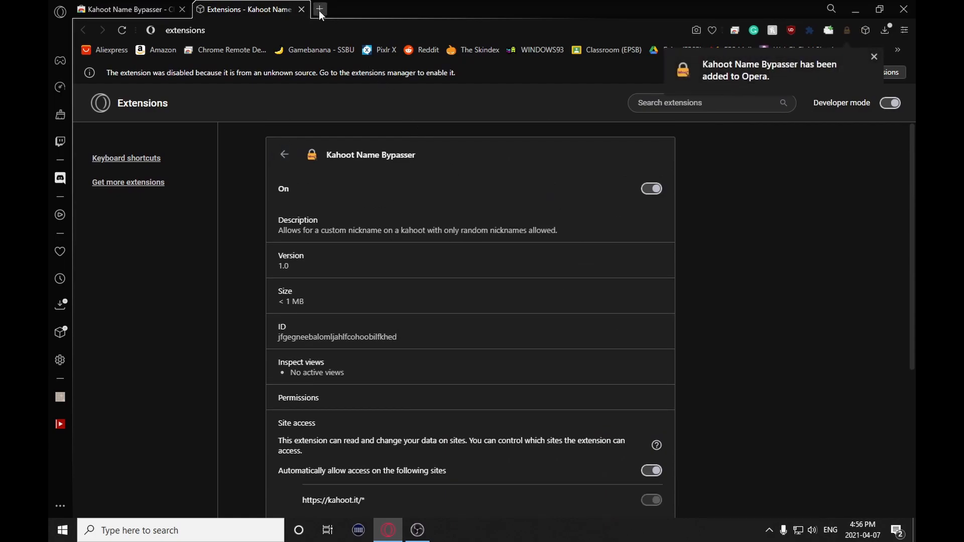